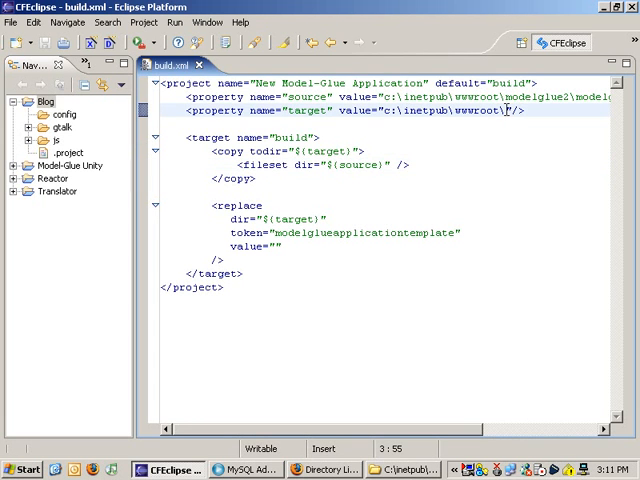
Step: Retarget build.xml to c:\inetpub\wwwroot\blog/ with value 'blog', save, and run it as an Ant build
{"action": "type", "text": "blog"}
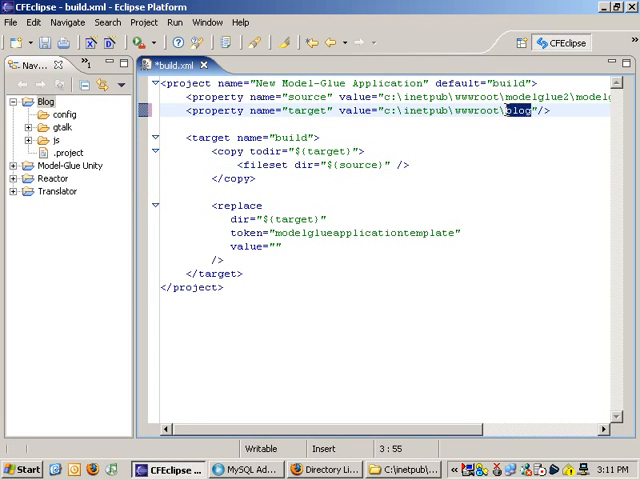
{"action": "type", "text": "blog"}
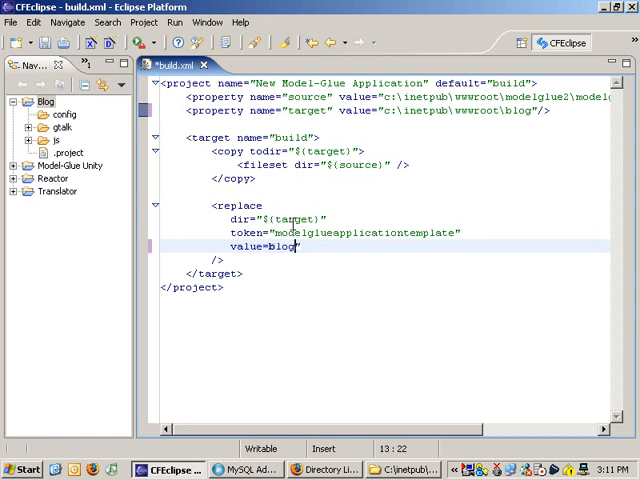
{"action": "type", "text": "g"}
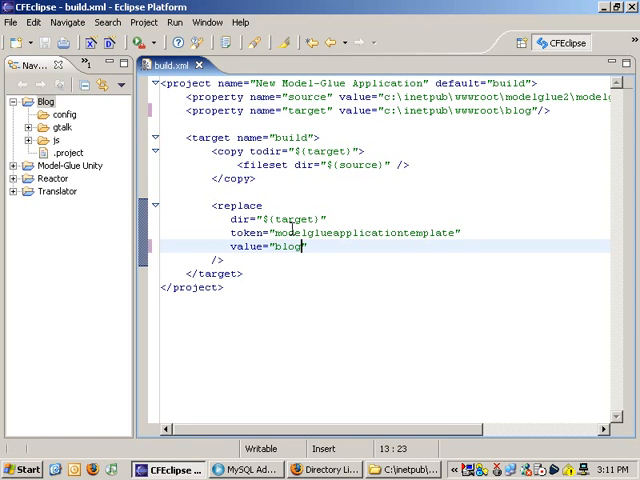
{"action": "key", "text": "Alt+Shift+X"}
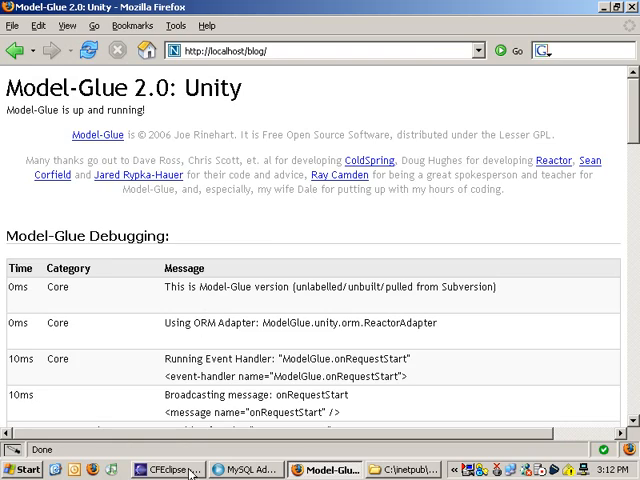
Step: Open views/dspIndex.cfm in the Blog project and reload the blog home page in Firefox
{"action": "left_click", "coordinate": [155, 470]}
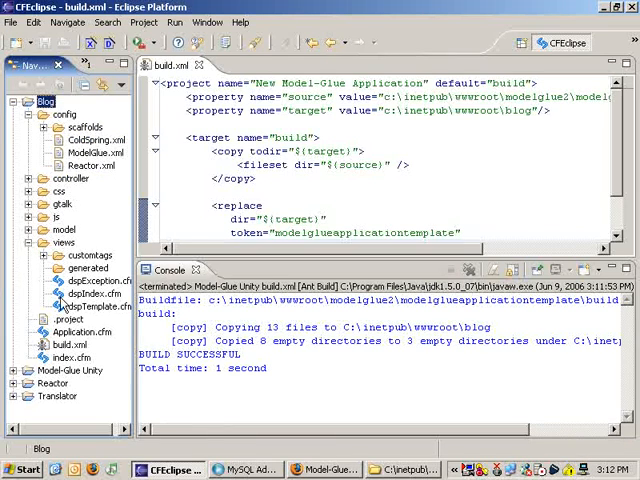
{"action": "double_click", "coordinate": [78, 300]}
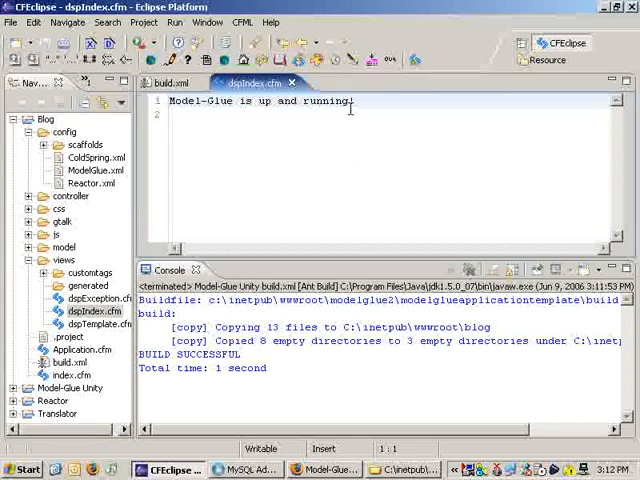
{"action": "type", "text": "Hell"}
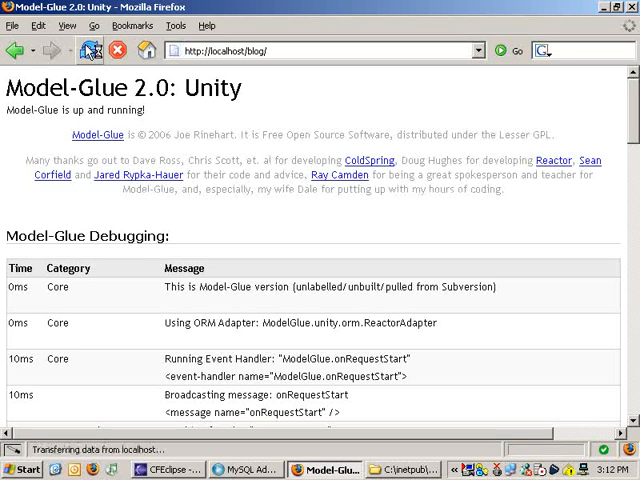
{"action": "left_click", "coordinate": [88, 51]}
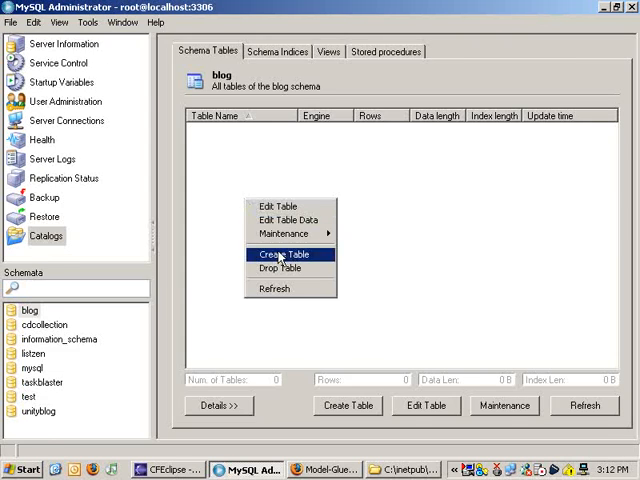
Step: Draft a post table with an unsigned auto-increment postId INTEGER and title VARCHAR(45)
{"action": "left_click", "coordinate": [282, 254]}
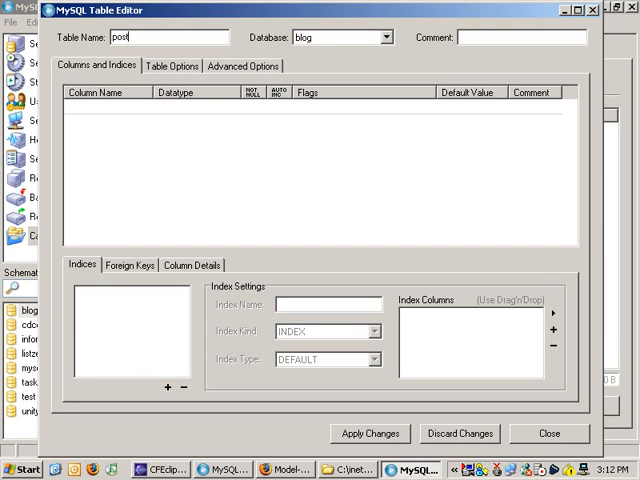
{"action": "type", "text": "postId"}
{"action": "type", "text": "title"}
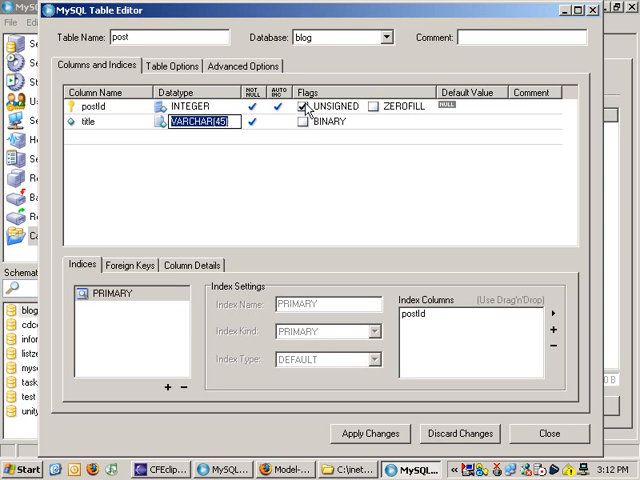
{"action": "left_click", "coordinate": [369, 433]}
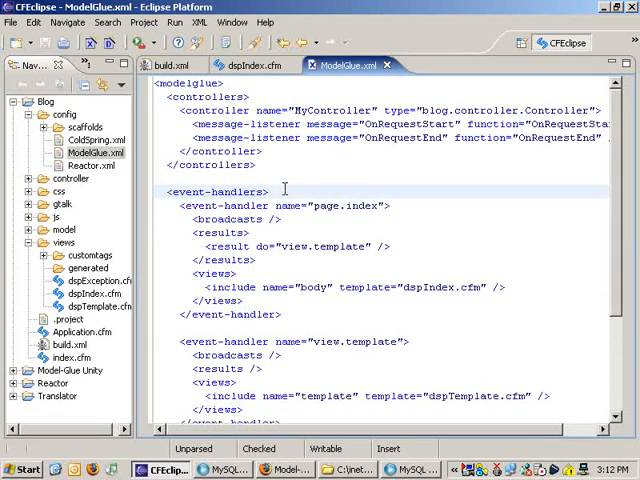
Step: Add <scaffold object="post"> inside <event-handlers> in ModelGlue.xml and save
{"action": "type", "text": "scaffold object"}
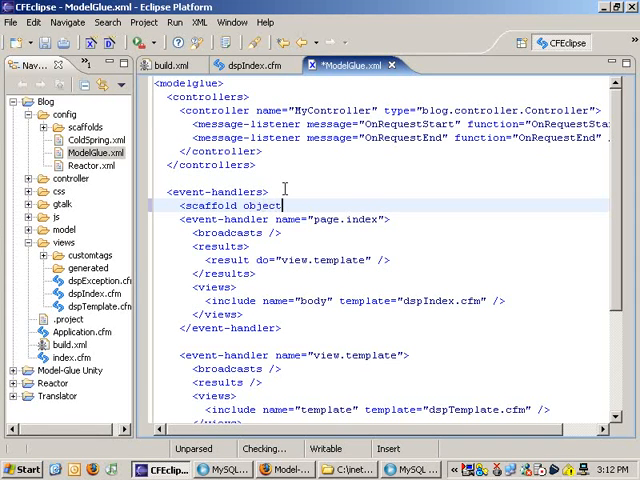
{"action": "type", "text": "\""}
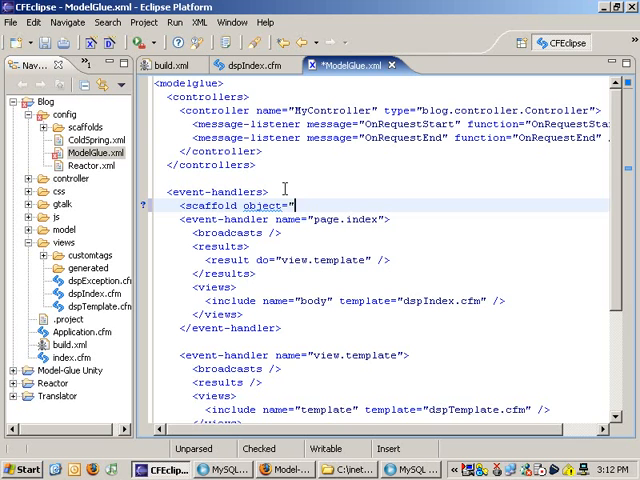
{"action": "type", "text": "p"}
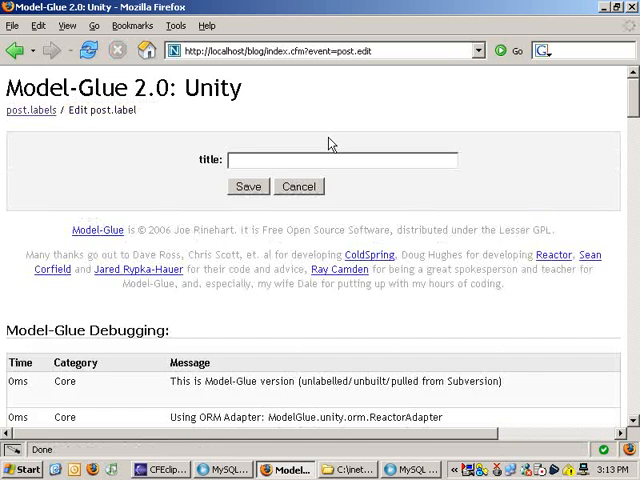
Step: Trigger the required-title validation, then save a post titled 'This is my first blog post.'
{"action": "left_click", "coordinate": [248, 186]}
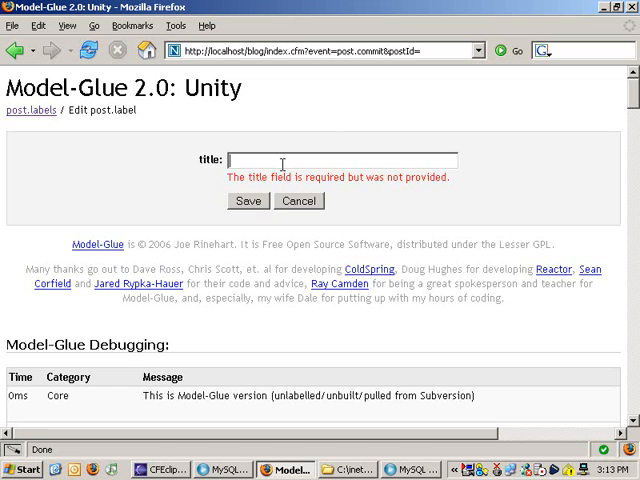
{"action": "type", "text": "This is my first blog post."}
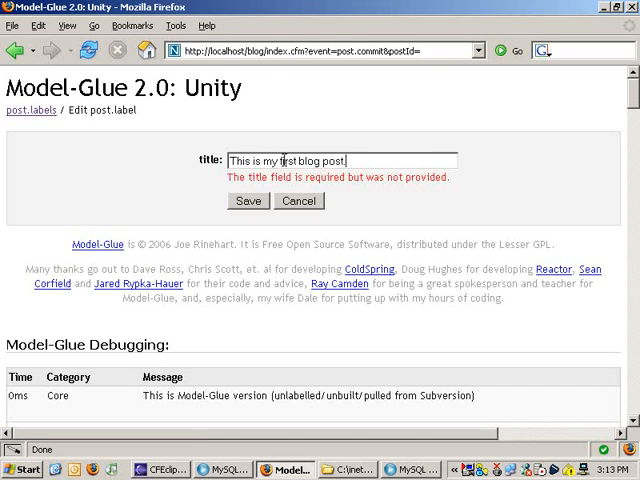
{"action": "left_click", "coordinate": [248, 201]}
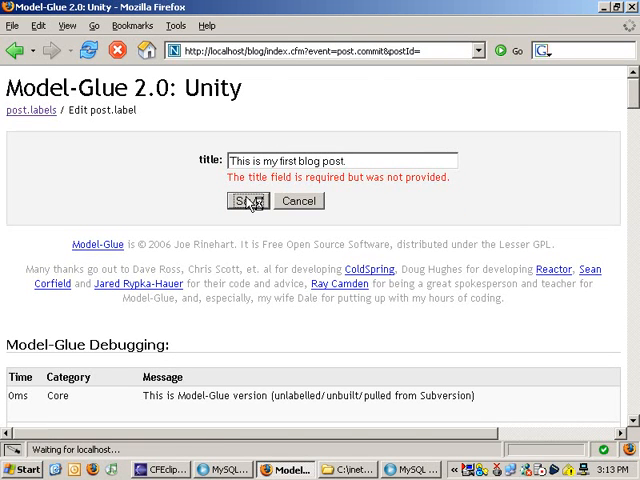
{"action": "left_click", "coordinate": [247, 201]}
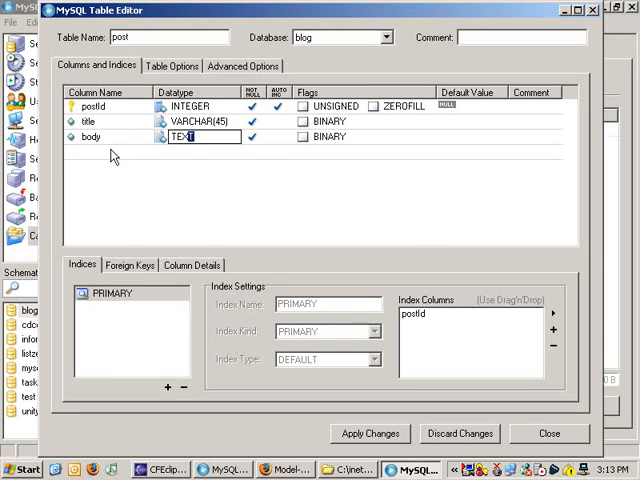
Step: Add a body column of datatype TEXT to the post table
{"action": "key", "text": "alt+tab"}
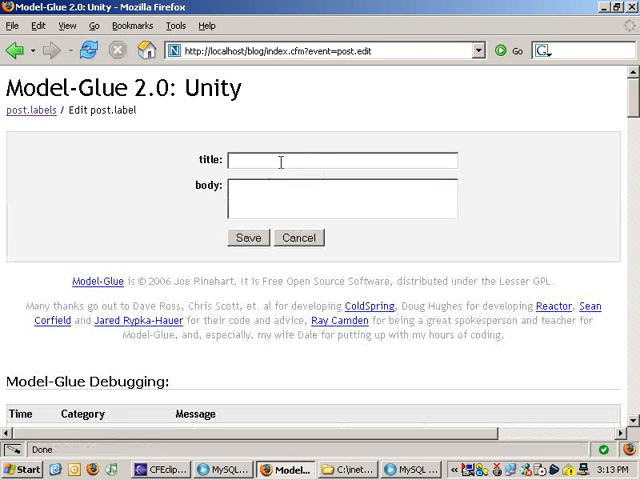
Step: Save a post titled 'This is a second post.' with body text on post.edit
{"action": "type", "text": "This is a second post."}
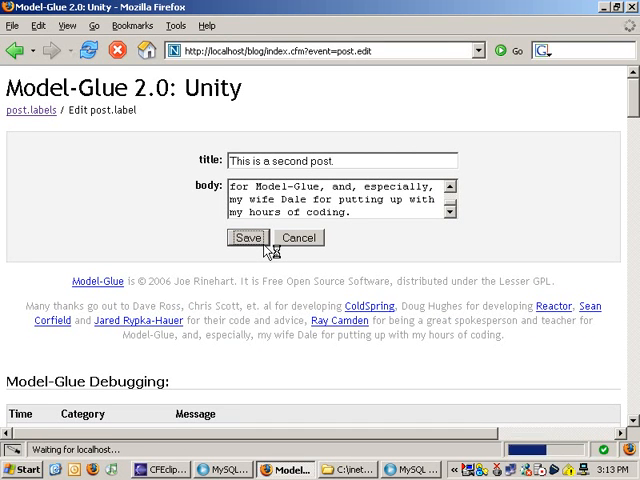
{"action": "left_click", "coordinate": [248, 237]}
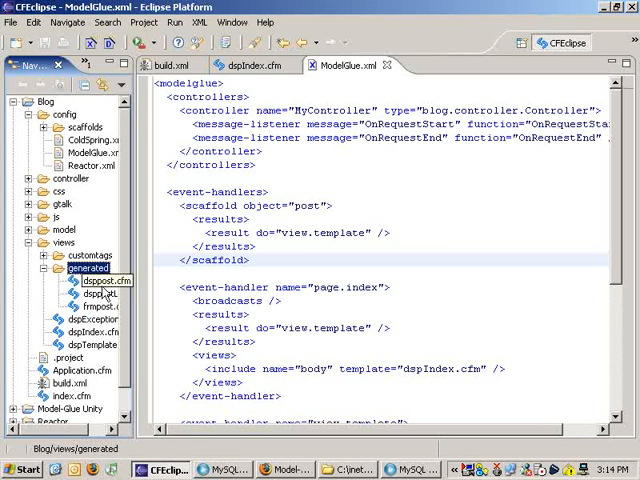
Step: Replace dsppostList.cfm's table markup with an <h2> title link and <p>#body#</p>, then save
{"action": "left_click", "coordinate": [63, 242]}
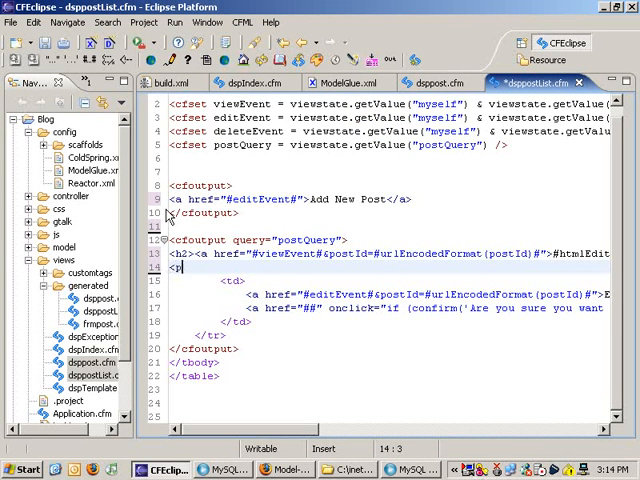
{"action": "type", "text": "#body#</p>"}
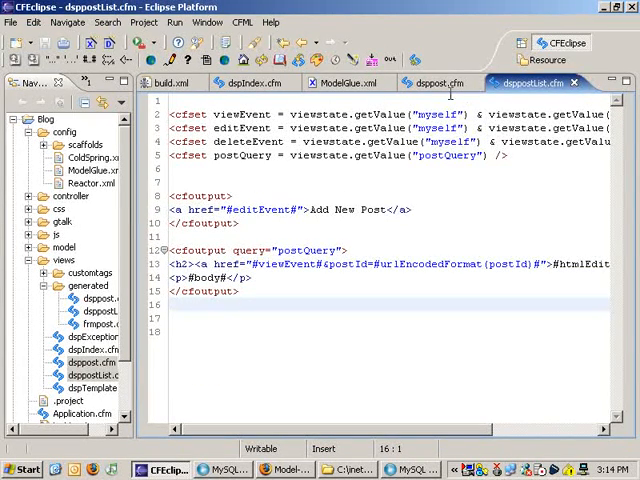
Step: In dsppost.cfm, add a Home link, <h2>#post.getTitle()#</h2> and <p>#post.getBody()#</p>
{"action": "left_click", "coordinate": [435, 82]}
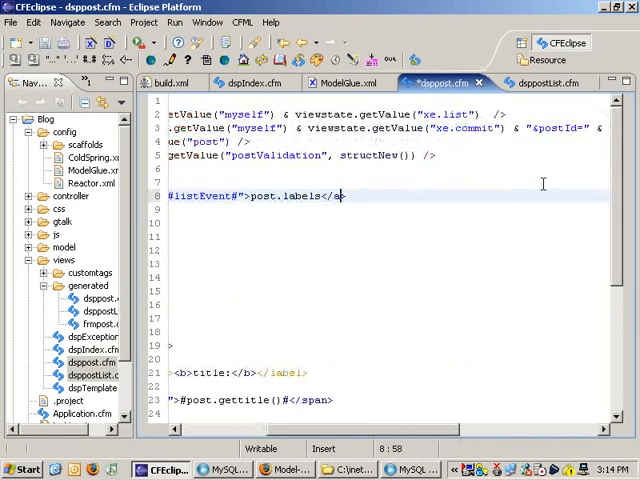
{"action": "type", "text": "Home"}
{"action": "left_click", "coordinate": [380, 222]}
{"action": "type", "text": "<h"}
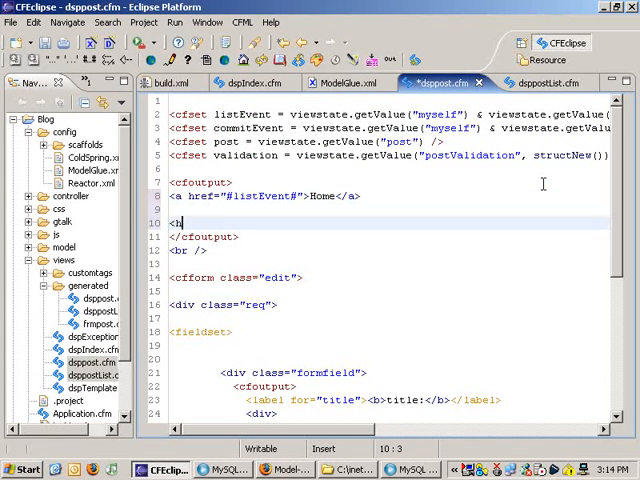
{"action": "type", "text": "2>#post.getTitle"}
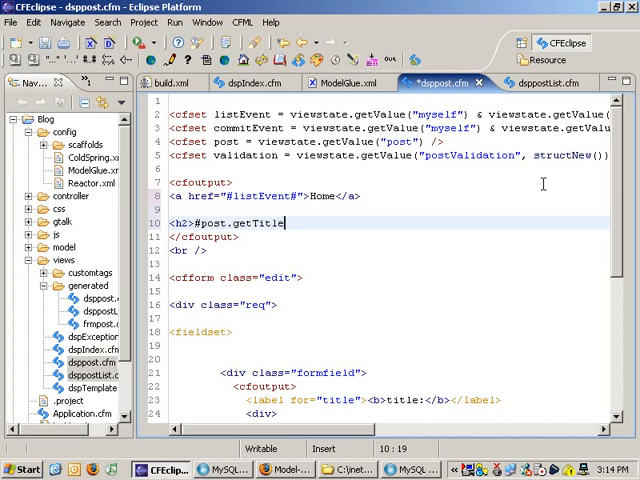
{"action": "type", "text": "()#</h2>"}
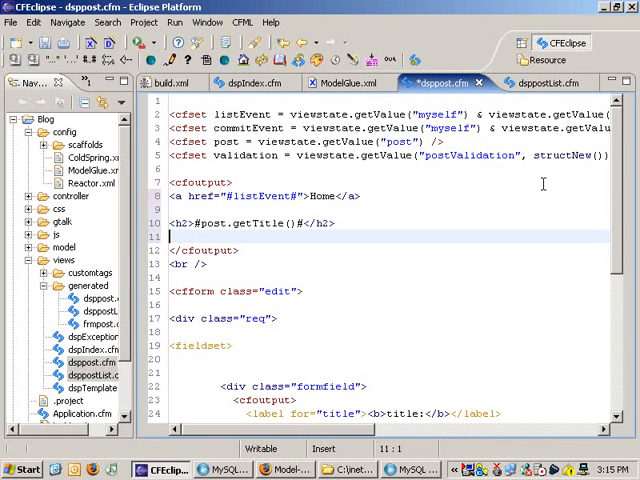
{"action": "type", "text": "<p>#post.get"}
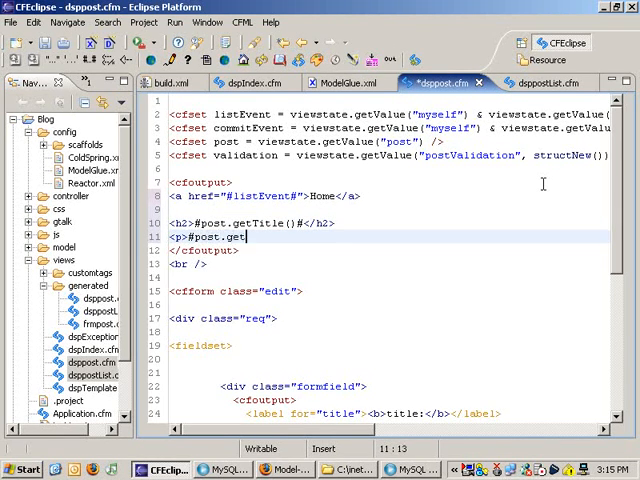
{"action": "type", "text": "Body()#</p>"}
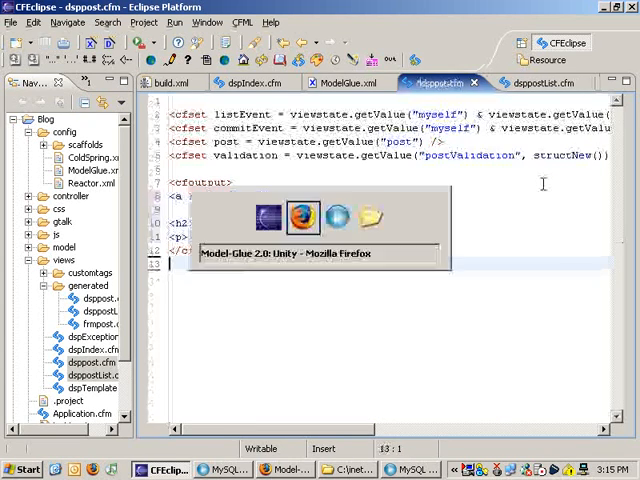
{"action": "left_click", "coordinate": [302, 216]}
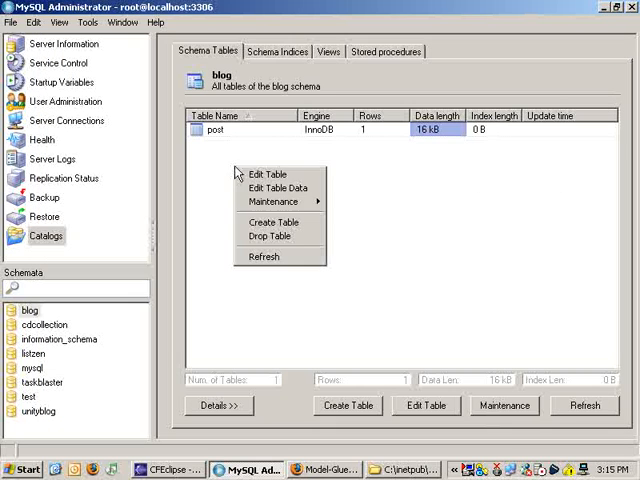
Step: Build a comment table with commentId primary key, postId INTEGER and body TEXT, and execute it
{"action": "left_click", "coordinate": [274, 221]}
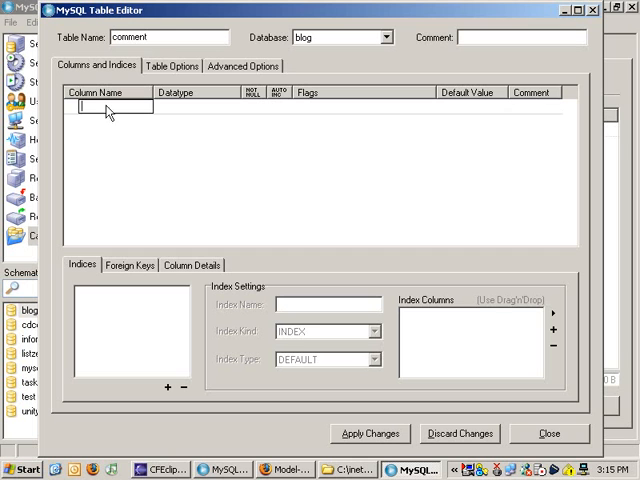
{"action": "type", "text": "commentId"}
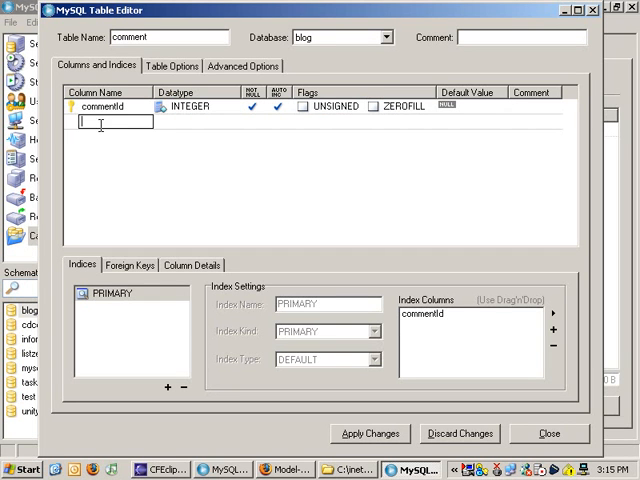
{"action": "type", "text": "postId"}
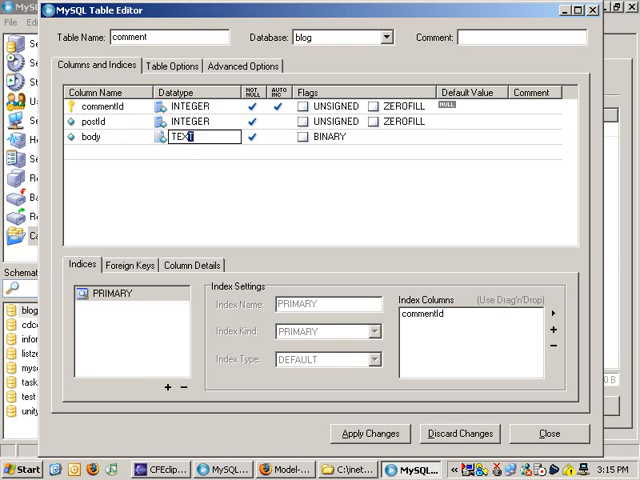
{"action": "left_click", "coordinate": [369, 433]}
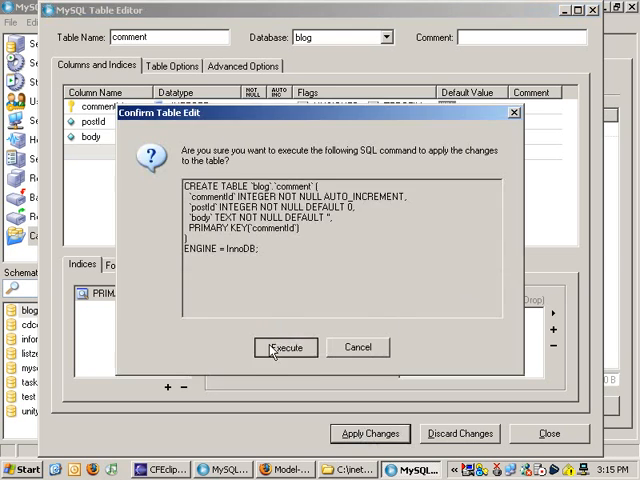
{"action": "left_click", "coordinate": [286, 347]}
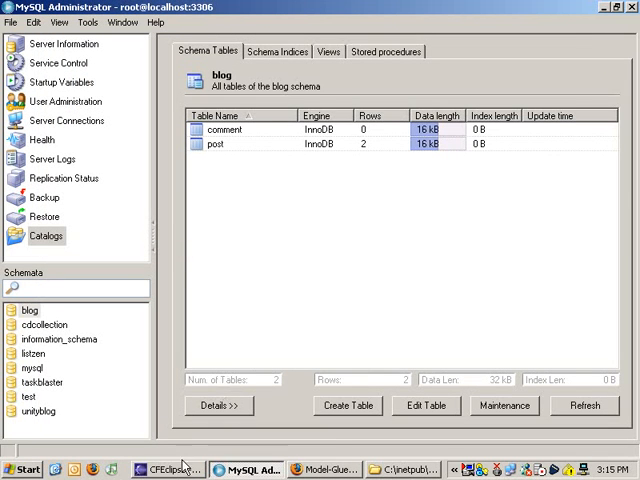
Step: Open the comment table's data for editing and begin entering 'Those are great people!'
{"action": "right_click", "coordinate": [225, 129]}
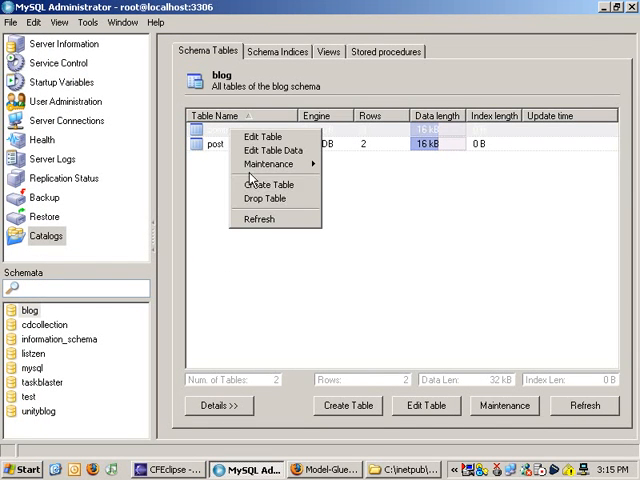
{"action": "left_click", "coordinate": [275, 150]}
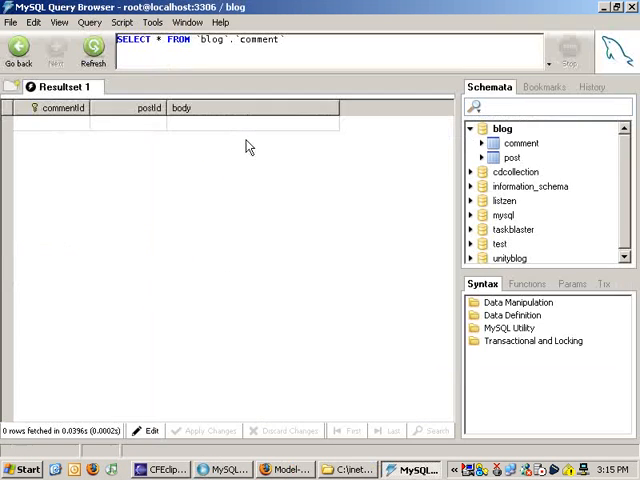
{"action": "left_click", "coordinate": [130, 123]}
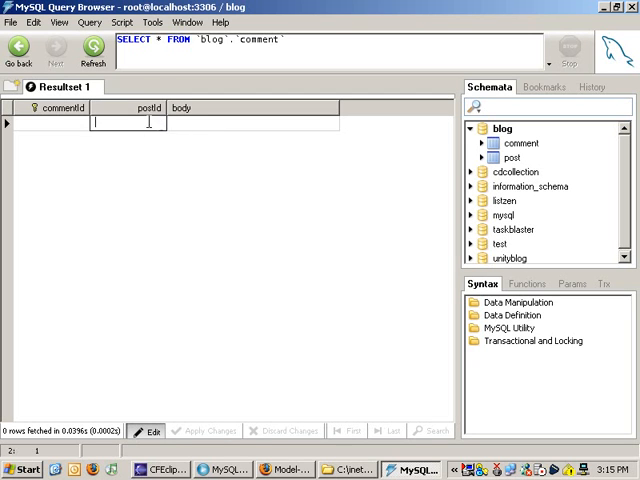
{"action": "type", "text": "Those are g"}
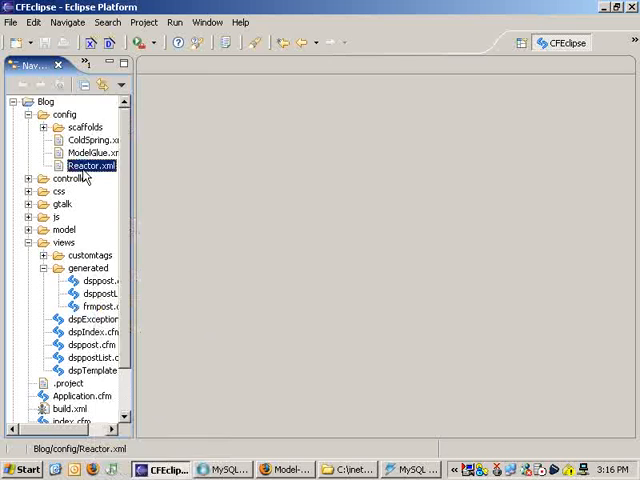
Step: In Reactor.xml, define a post object with a hasMany comment relation from postId to postId
{"action": "double_click", "coordinate": [84, 165]}
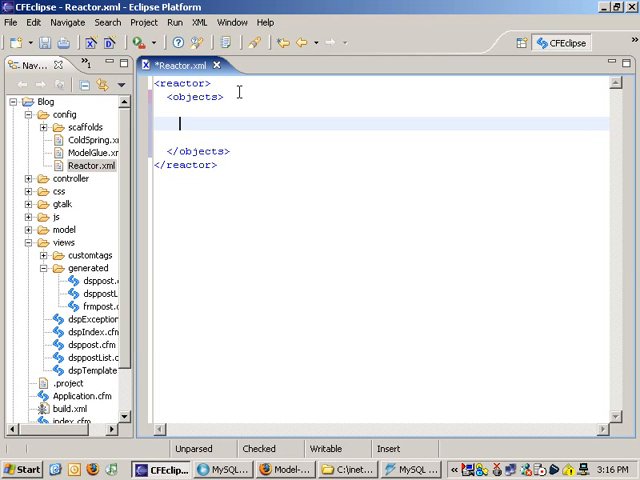
{"action": "type", "text": "<object ne"}
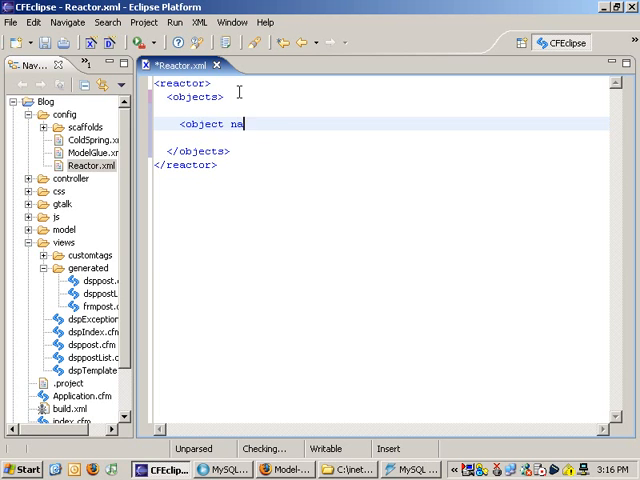
{"action": "type", "text": "ame=\"post\">"}
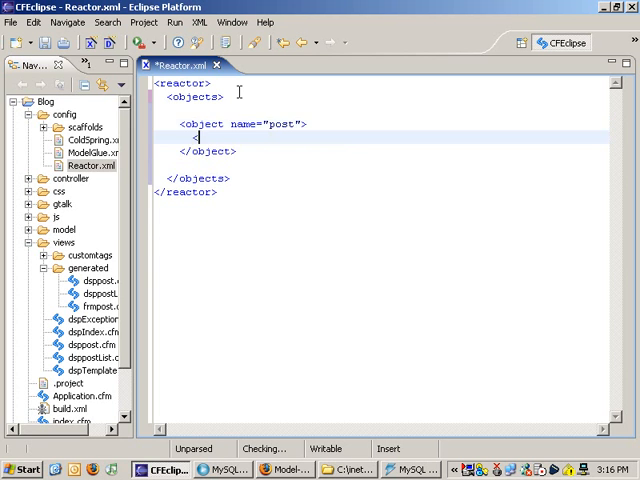
{"action": "type", "text": "hasMany"}
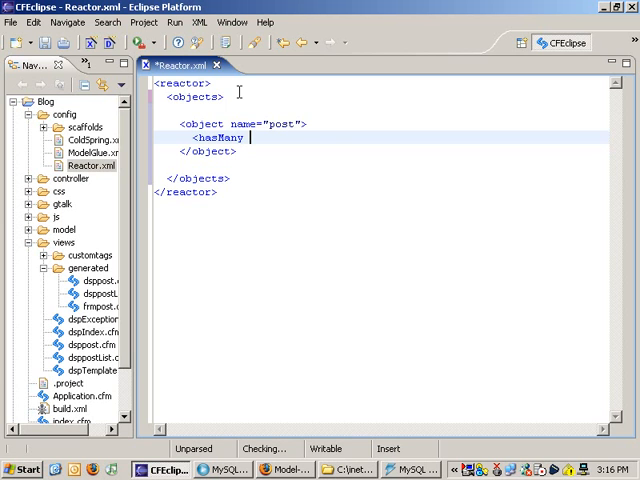
{"action": "type", "text": "name=\"comment\">"}
{"action": "type", "text": "<relate fro"}
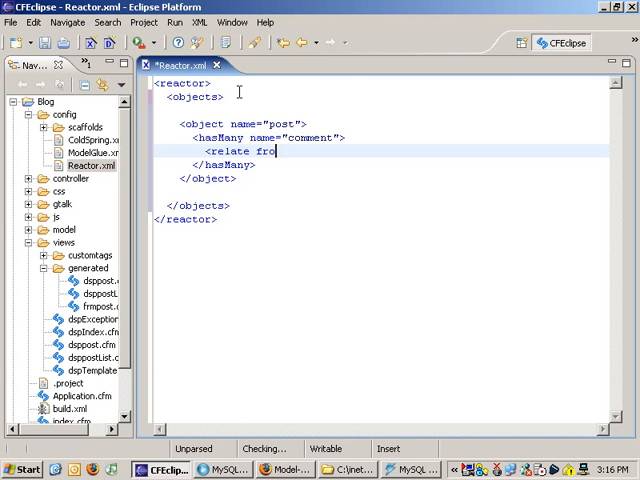
{"action": "type", "text": "m=\"postId\" to=\""}
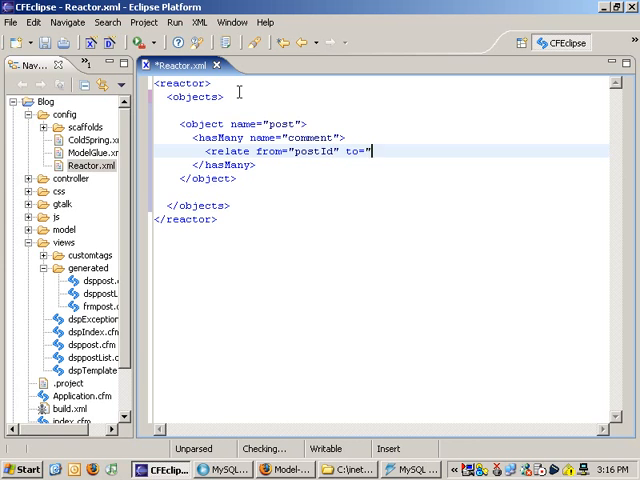
{"action": "type", "text": "postId\" />"}
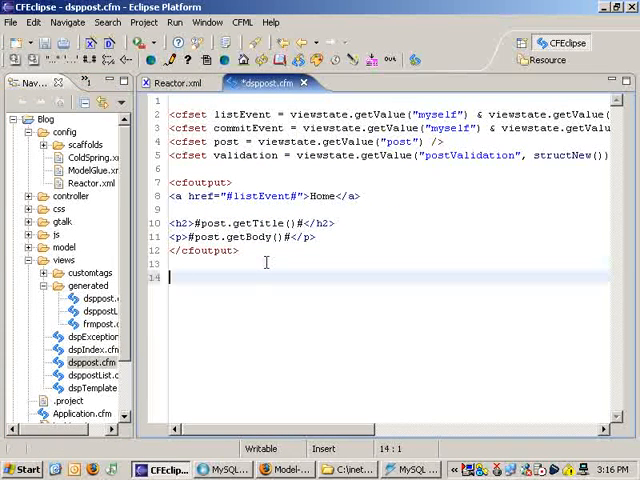
Step: In dsppost.cfm, set comments to post.getCommentIterator().getQuery()
{"action": "type", "text": "<Cfset comments ="}
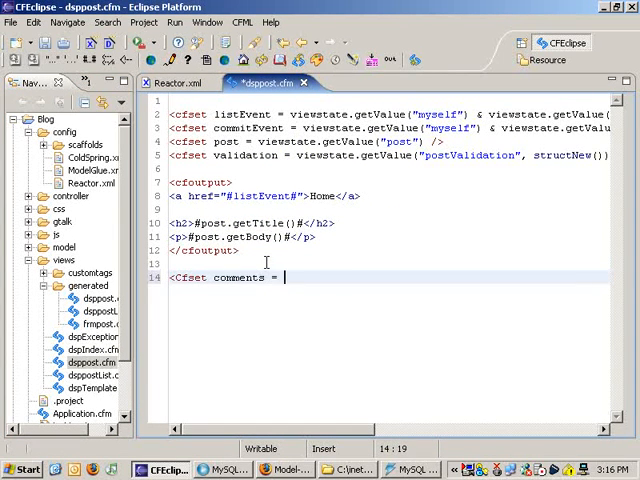
{"action": "type", "text": "post.getCommentIt"}
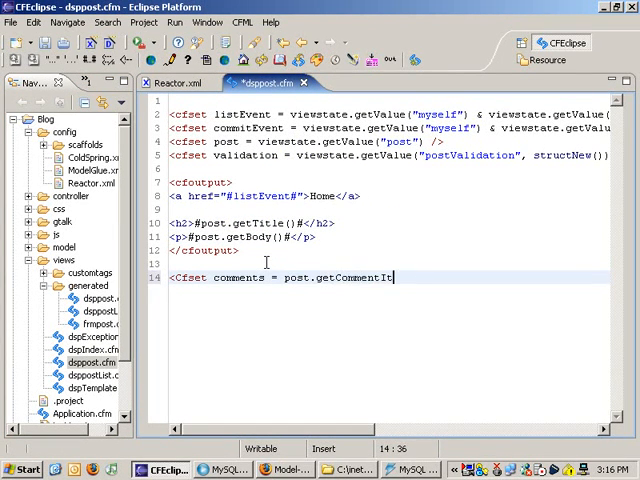
{"action": "type", "text": "erator"}
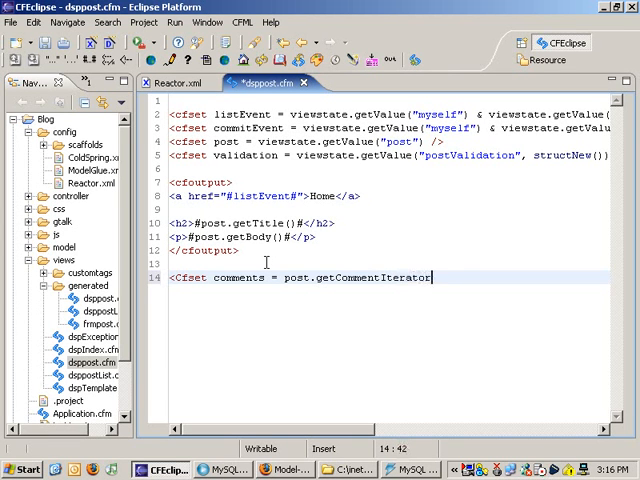
{"action": "type", "text": "()"}
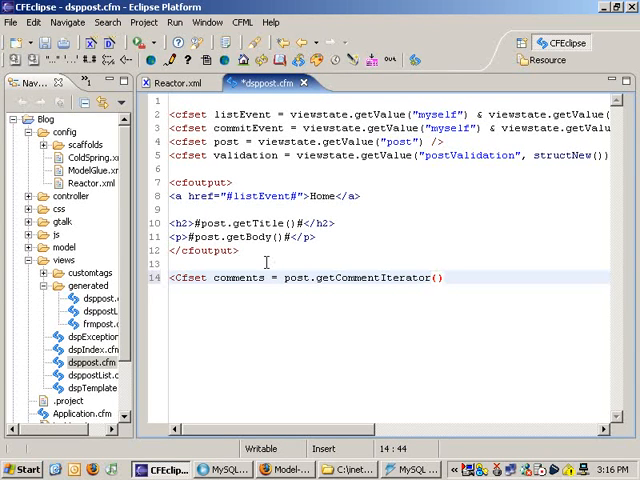
{"action": "type", "text": ".getQuery() />"}
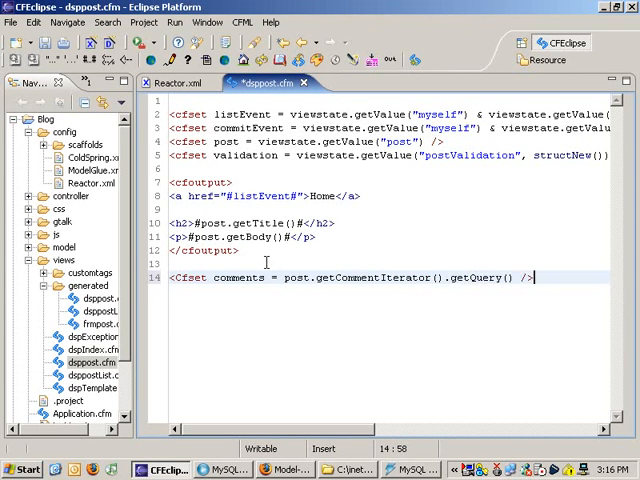
Step: Loop over the comments query printing #body# with <hr />, and add an h3 Comments heading
{"action": "type", "text": "<cfoutput query="}
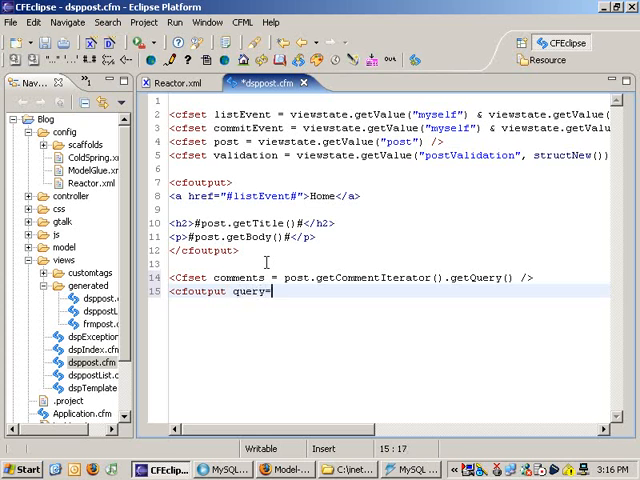
{"action": "type", "text": "\"comments\">"}
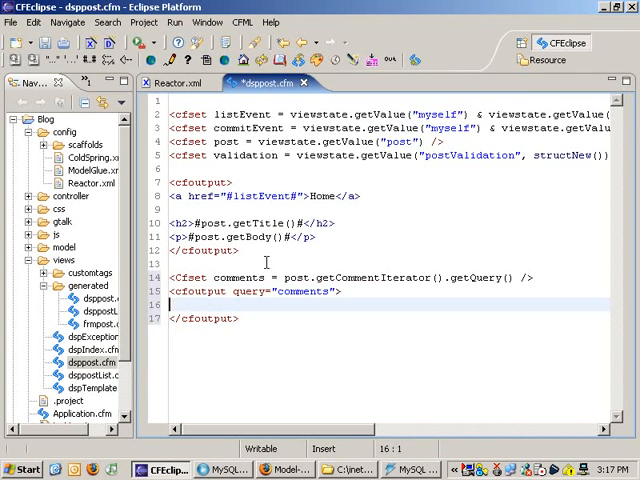
{"action": "type", "text": "#body#"}
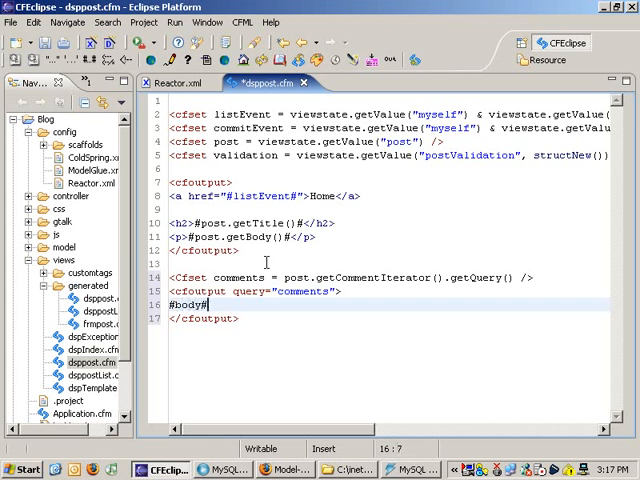
{"action": "type", "text": "<hr />"}
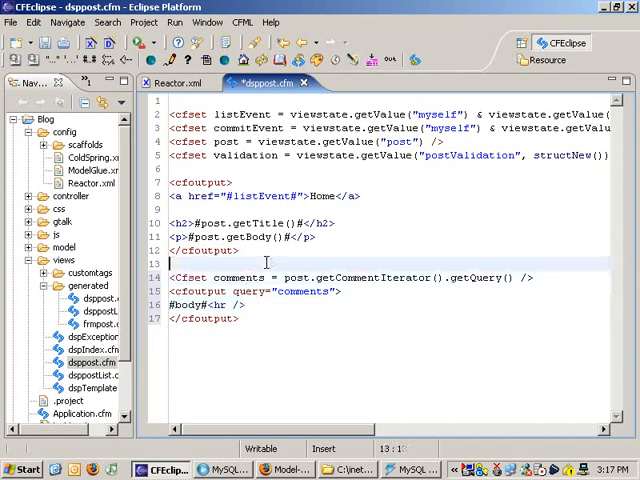
{"action": "type", "text": "<h"}
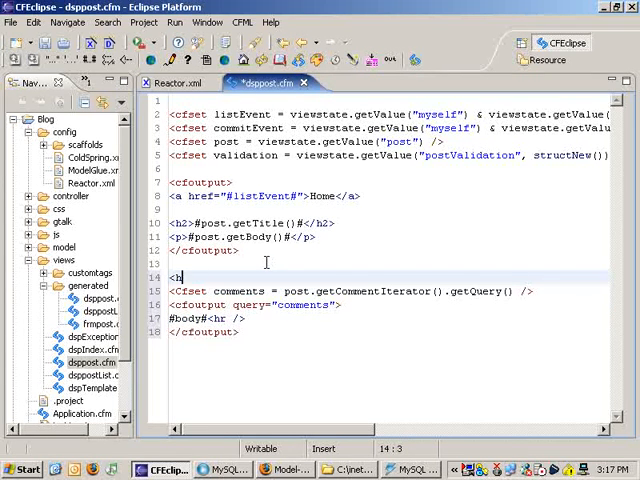
{"action": "type", "text": "3>Comments</h3>"}
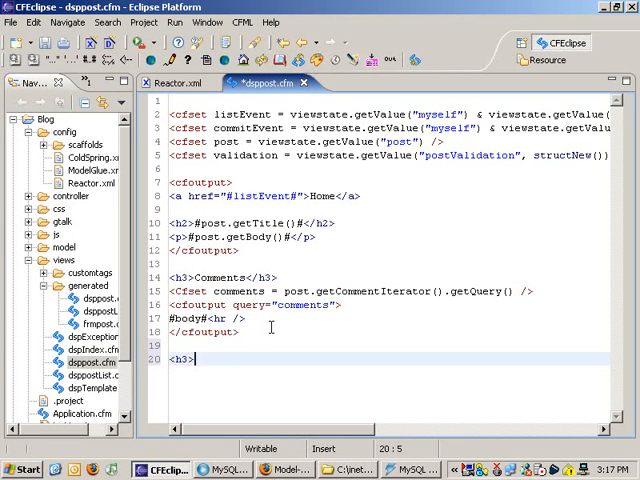
Step: Add an 'Add Comment' heading and a cfform posting to comment.add with a hidden postId input
{"action": "type", "text": "Add Comment</h3"}
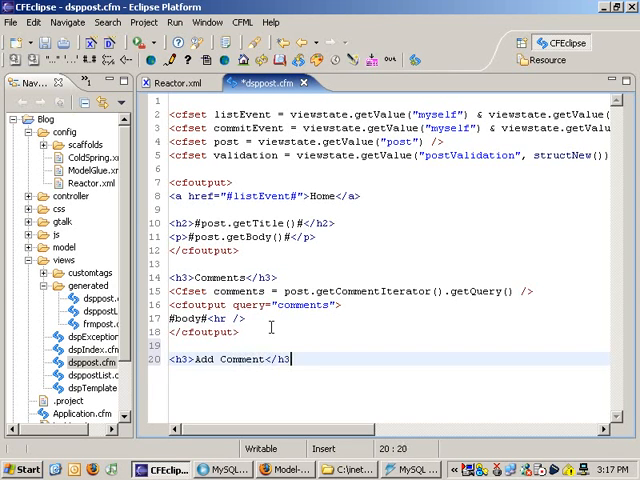
{"action": "type", "text": "<cfform action=\"index.cfm?"}
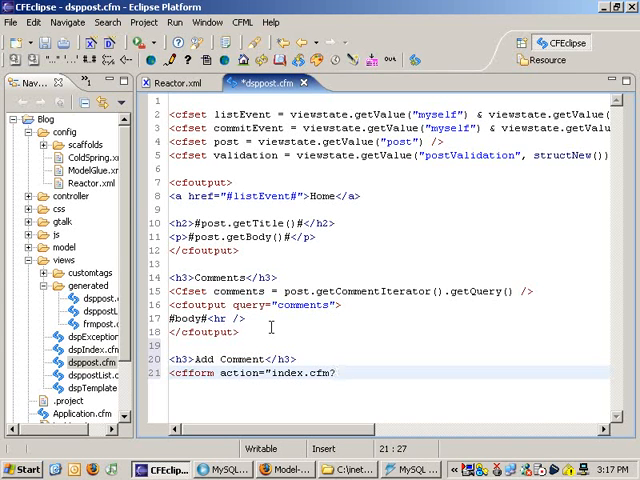
{"action": "type", "text": "event=comment.add\">"}
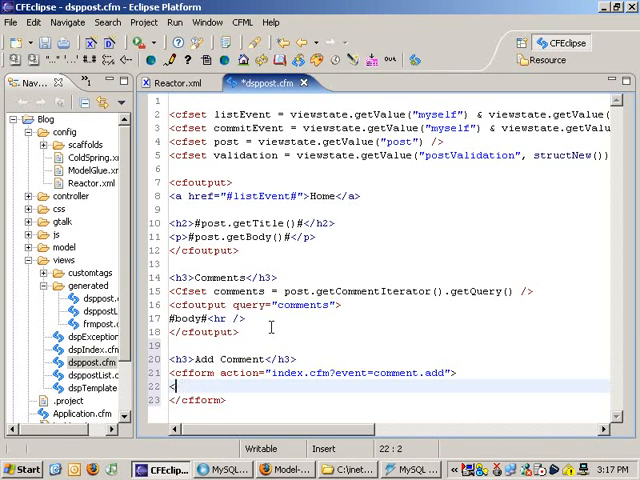
{"action": "type", "text": "<input type=\""}
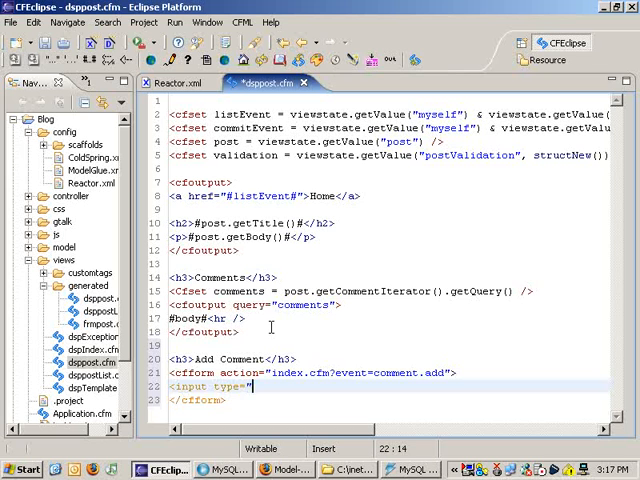
{"action": "type", "text": "hidden\" name"}
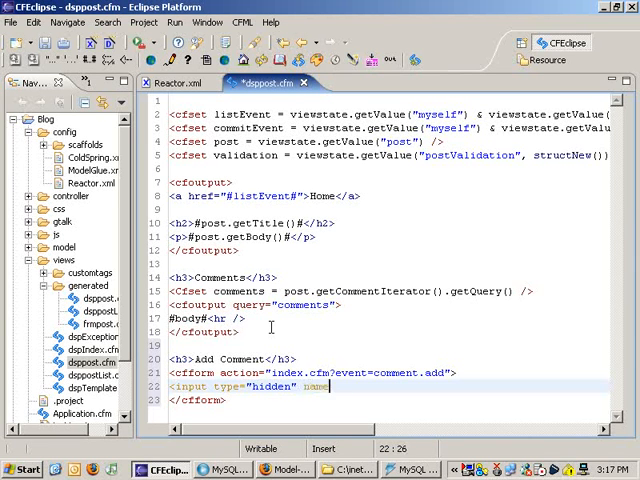
{"action": "type", "text": "\"postId\""}
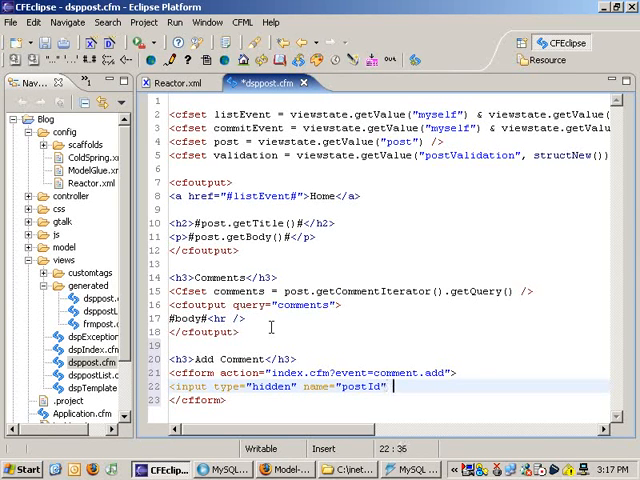
{"action": "type", "text": "value=\"#post.getP"}
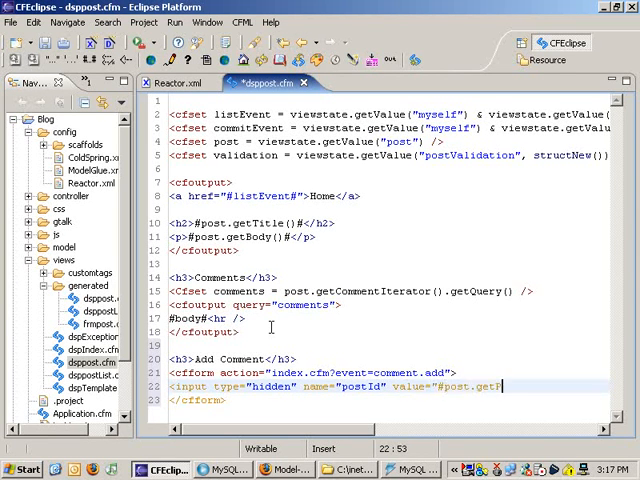
{"action": "type", "text": "ostId()#\"></c"}
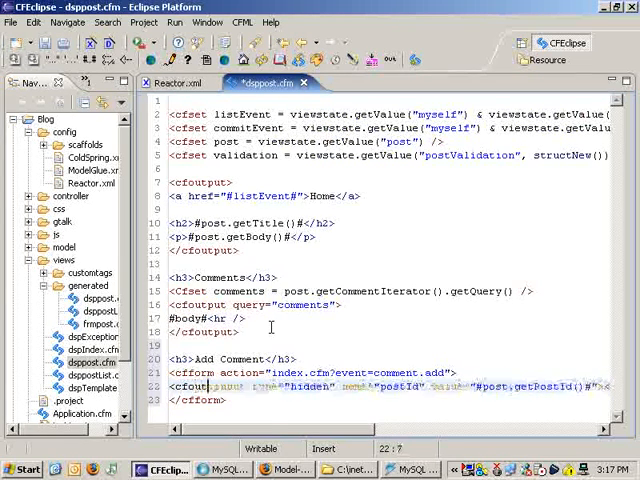
Step: Add a body textarea and an 'Add Comment' submit button, then copy the comment.add event name
{"action": "type", "text": "<textarea name=\"body\"></textarea>"}
{"action": "type", "text": "<input type=\"submit\" "}
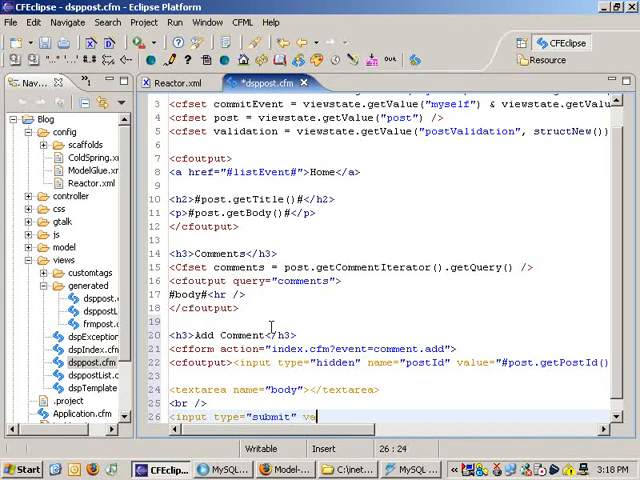
{"action": "type", "text": "value=\"Add Comment\" />"}
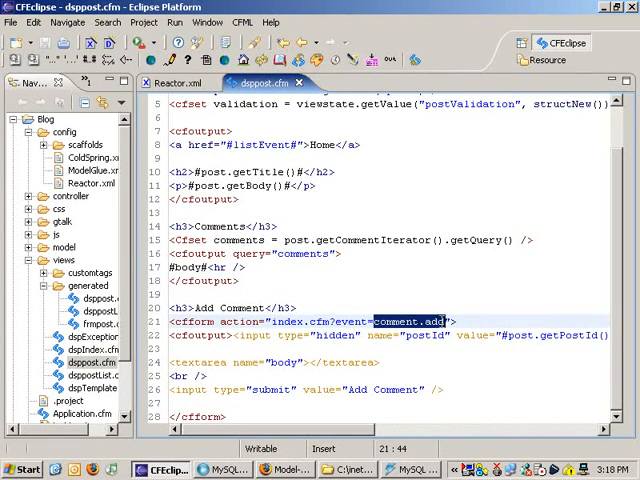
{"action": "right_click", "coordinate": [90, 170]}
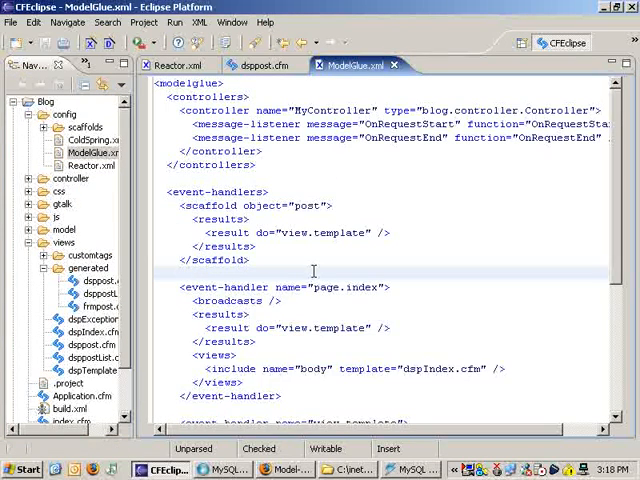
Step: Add a comment.add event handler with a modelglue.GenericCommit message whose object argument is comment
{"action": "type", "text": "<event-handler name=\"comment.add\">"}
{"action": "type", "text": "<broadcasts>"}
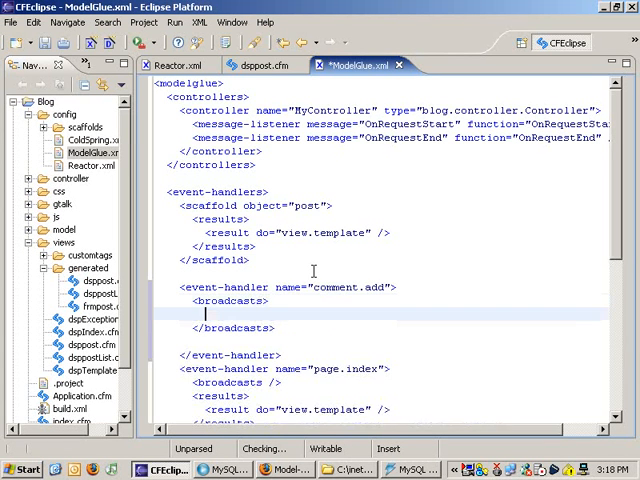
{"action": "type", "text": "<message n"}
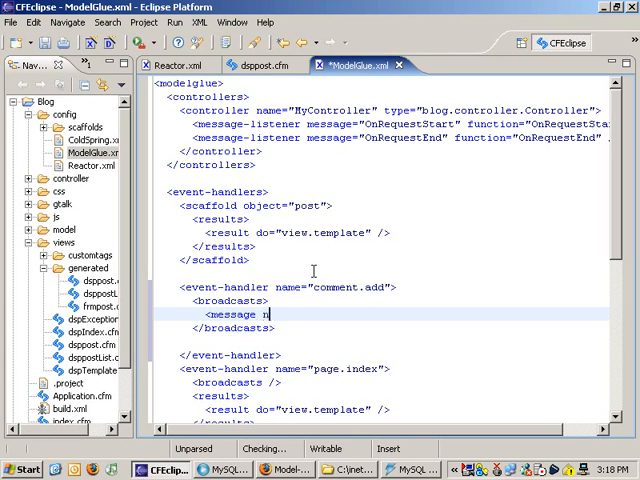
{"action": "type", "text": "ame=\"message"}
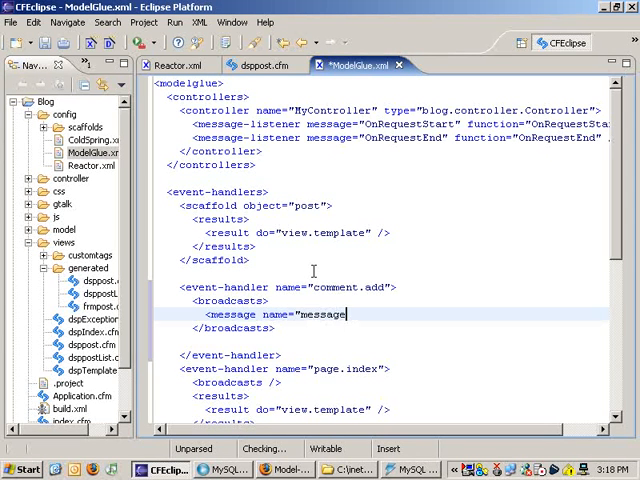
{"action": "type", "text": "modelglue."}
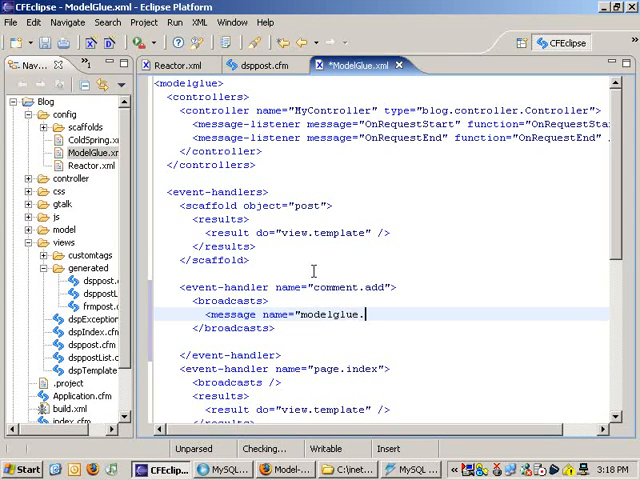
{"action": "type", "text": "GenericCommit\">"}
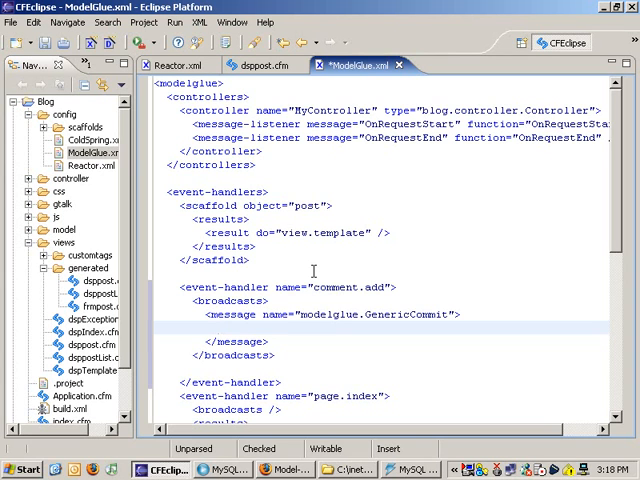
{"action": "left_click", "coordinate": [220, 328]}
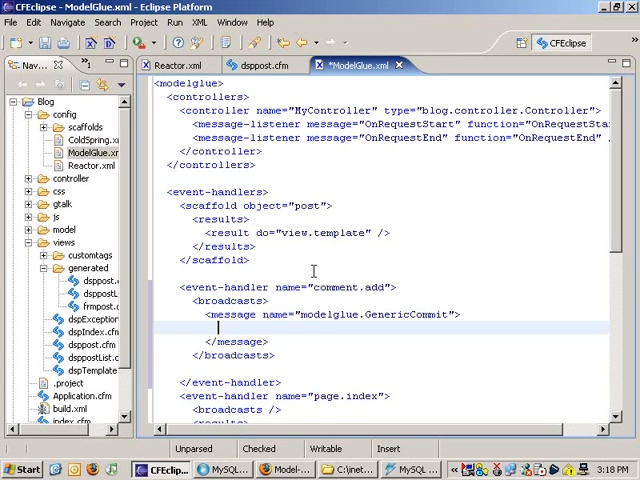
{"action": "type", "text": "<argument"}
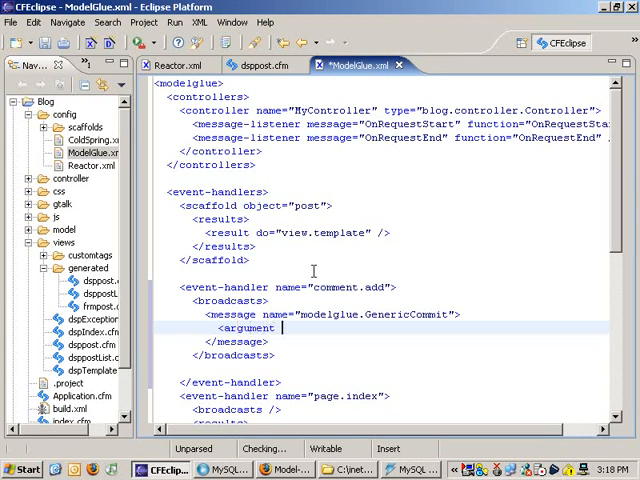
{"action": "type", "text": "name=\"object\" value"}
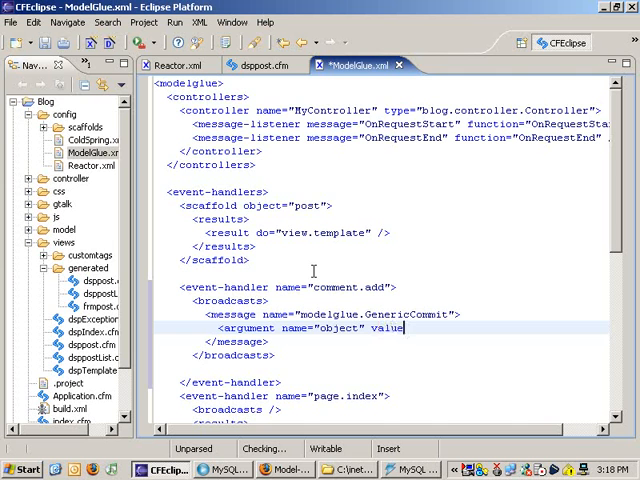
{"action": "type", "text": "\"comment\" />"}
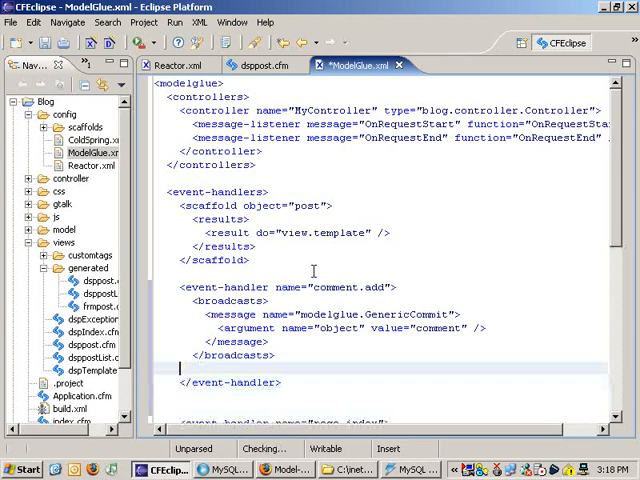
Step: Add a result that redirects to post.view, appending postId
{"action": "type", "text": "<results>"}
{"action": "type", "text": "<result do=\"p"}
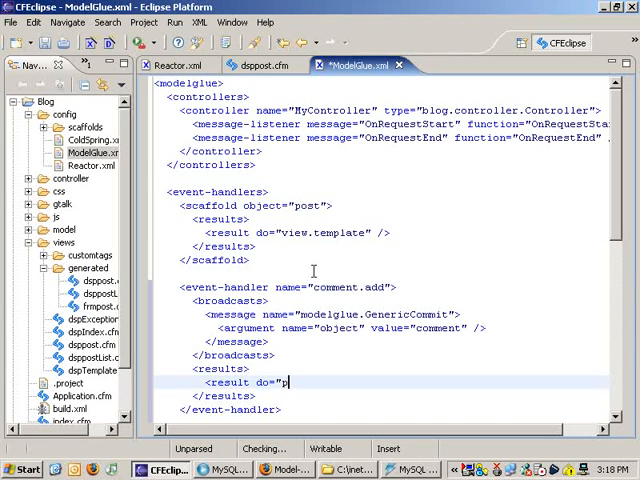
{"action": "type", "text": "ost.view\" redirect=\"true\""}
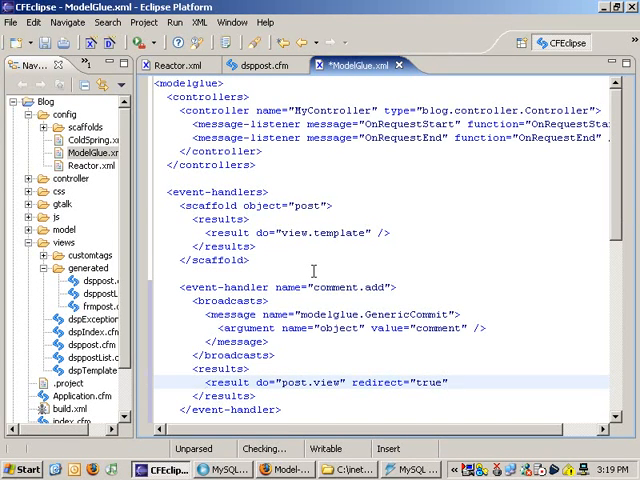
{"action": "type", "text": "append"}
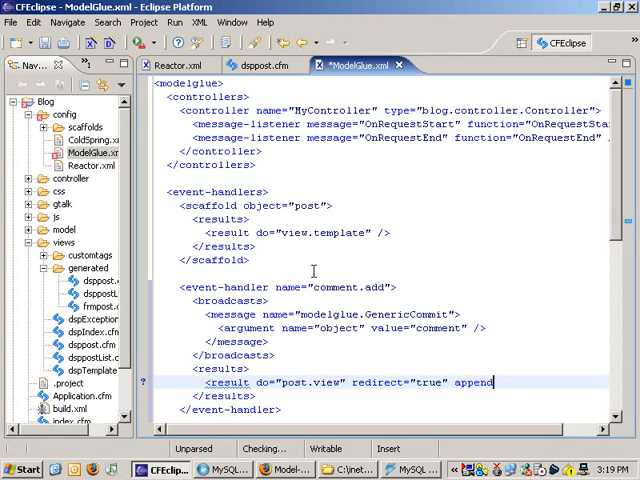
{"action": "type", "text": "=\"postId\" /"}
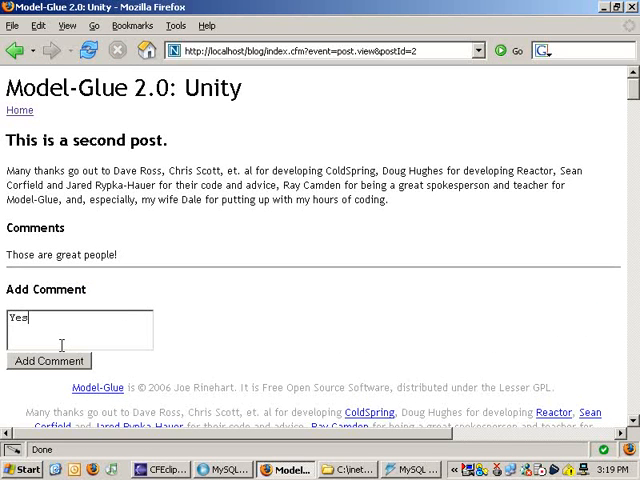
Step: Enter 'Yes, they are!' in the Add Comment box and submit it
{"action": "type", "text": ", they are!"}
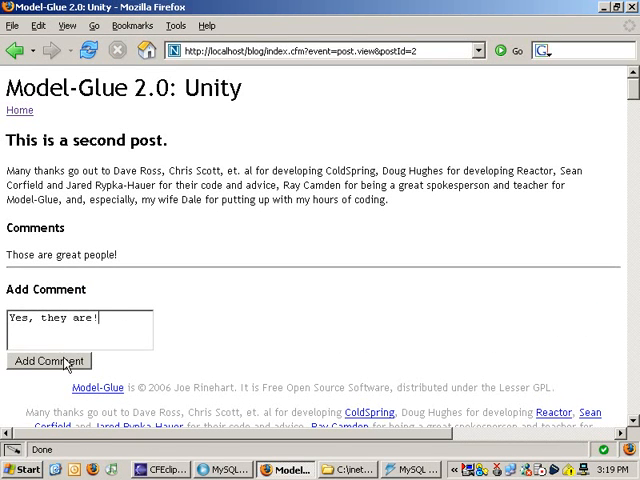
{"action": "left_click", "coordinate": [48, 361]}
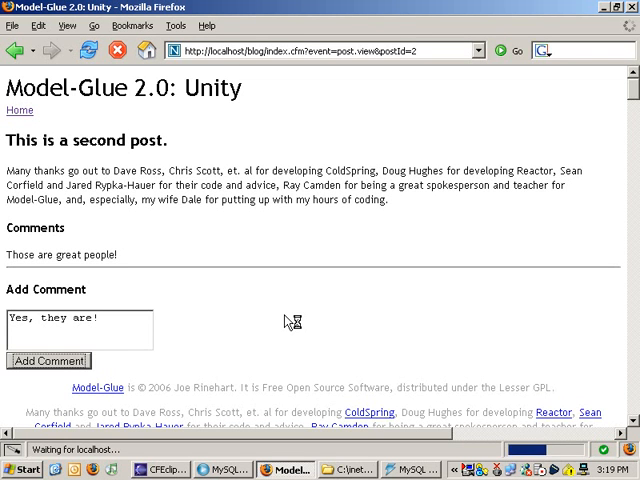
{"action": "left_click", "coordinate": [48, 361]}
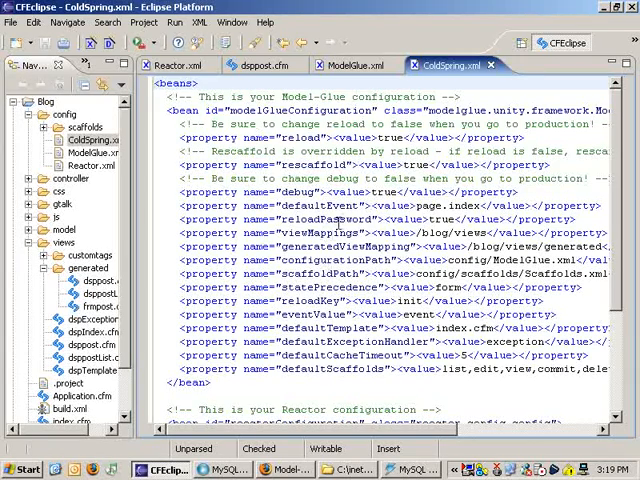
Step: Scroll through ColdSpring.xml's Model-Glue and Reactor bean definitions
{"action": "scroll", "scroll_direction": "down", "scroll_amount": 3}
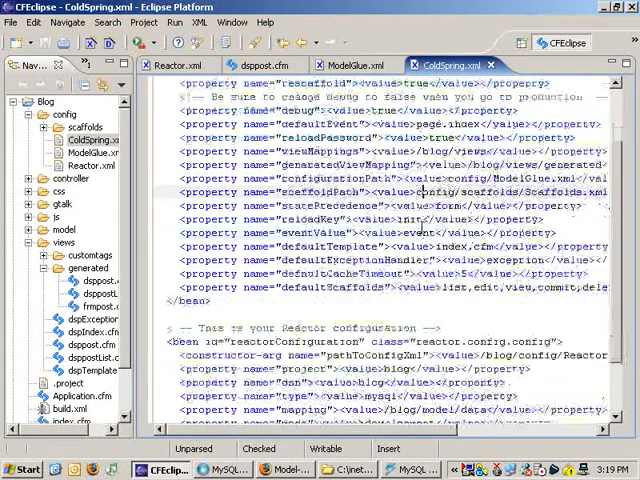
{"action": "scroll", "scroll_direction": "down", "scroll_amount": 3}
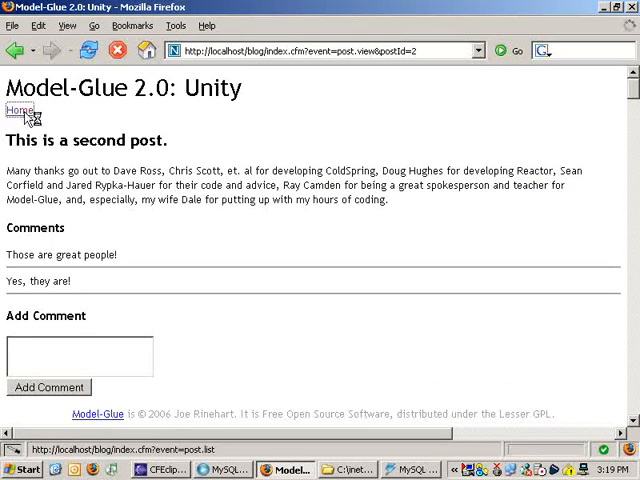
Step: Type 'Quick!' into the Add Comment text area and submit it
{"action": "left_click", "coordinate": [19, 110]}
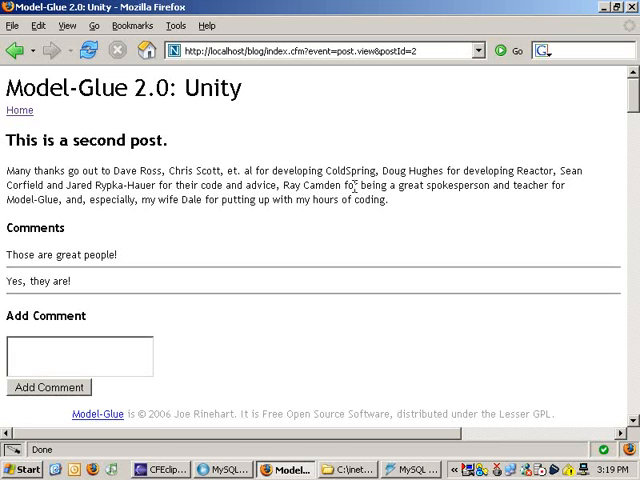
{"action": "type", "text": "Quick"}
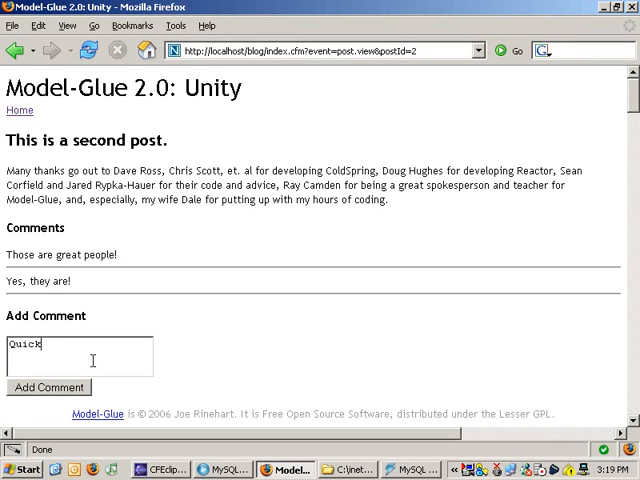
{"action": "left_click", "coordinate": [48, 387]}
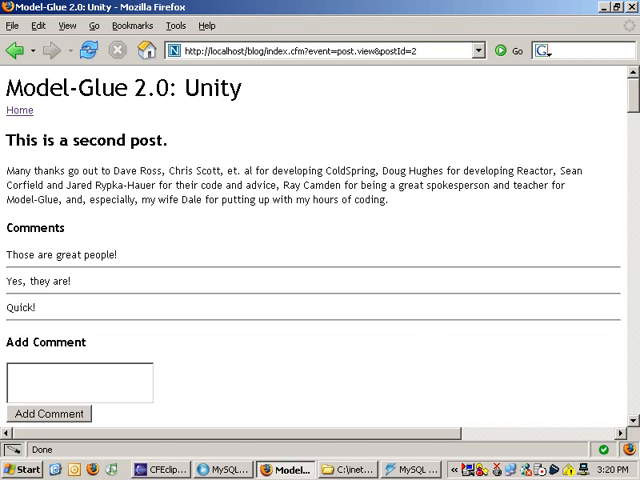
{"action": "mouse_move", "coordinate": [543, 212]}
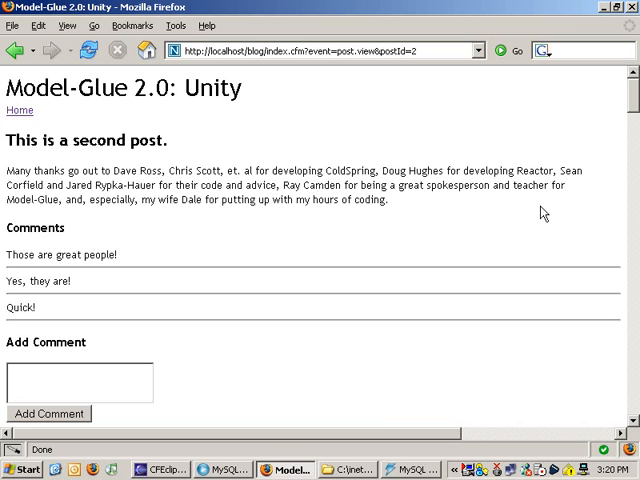